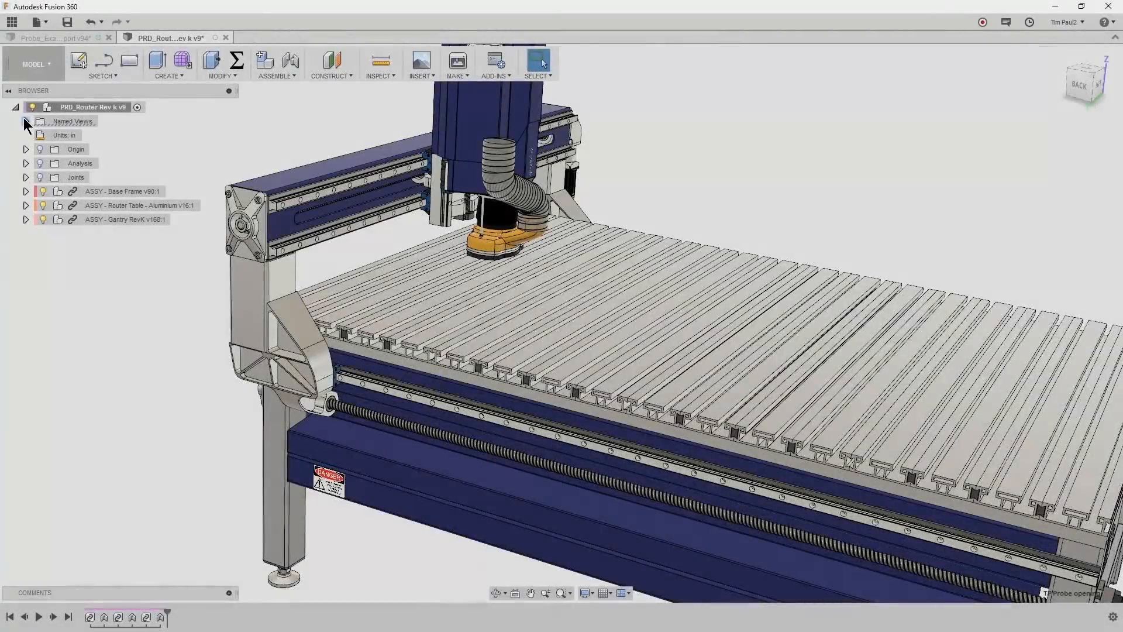
Switch to the Clean_Probe_Example_Bearing_End_Support document and enter the CAM workspace.
left_click(25, 121)
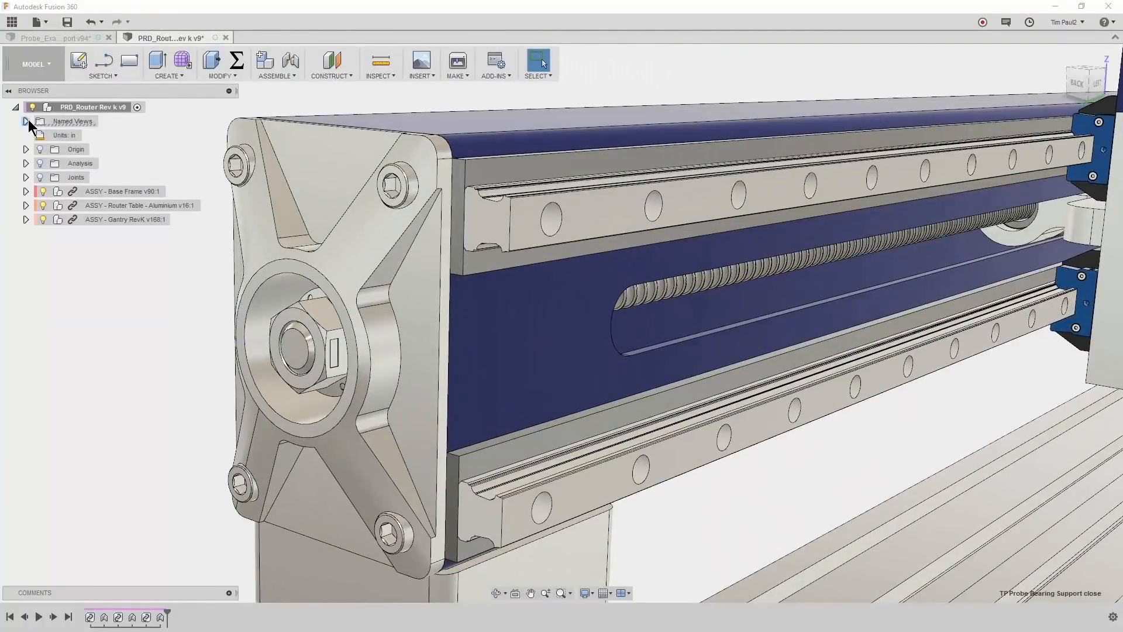
left_click(47, 38)
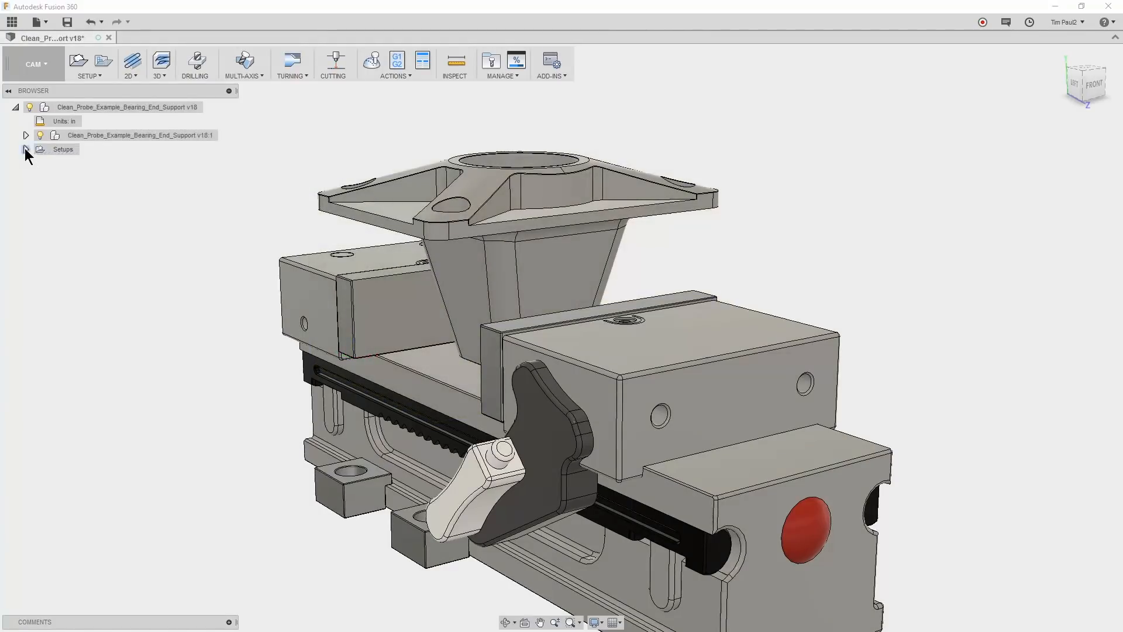
Edit the 1ST OP setup to review its Post Process WCS offset values.
right_click(72, 162)
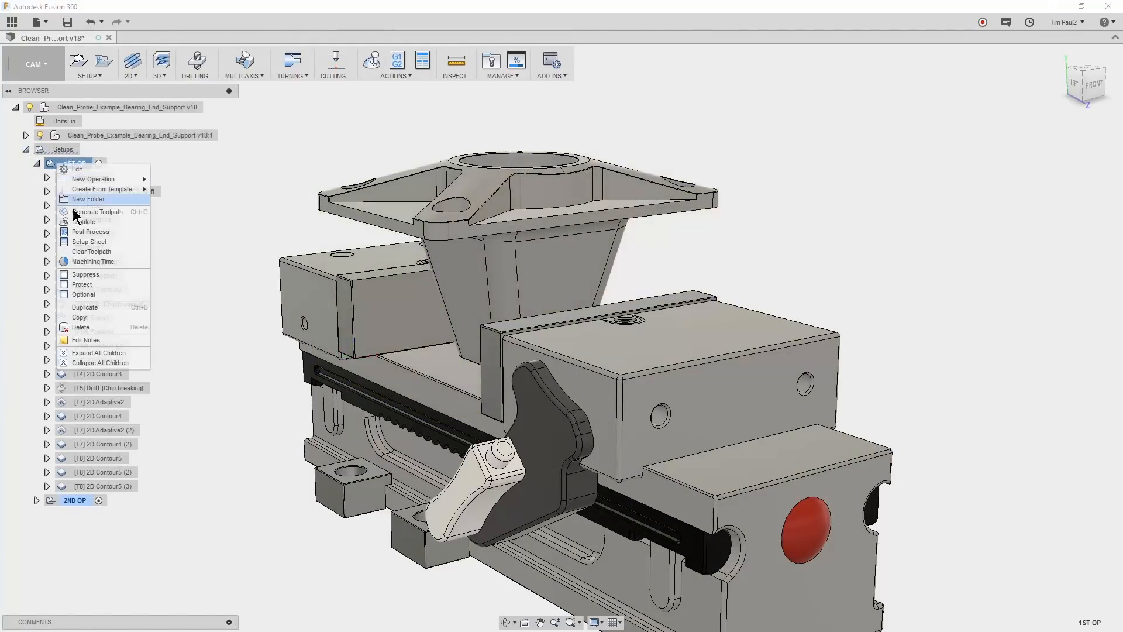
left_click(86, 339)
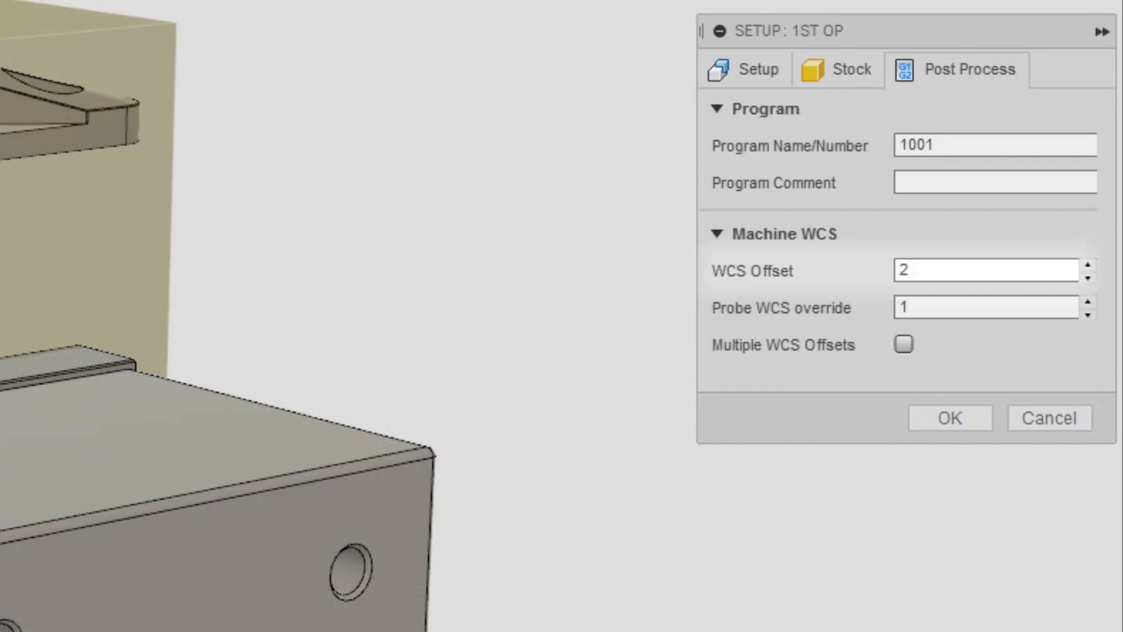
left_click(985, 270)
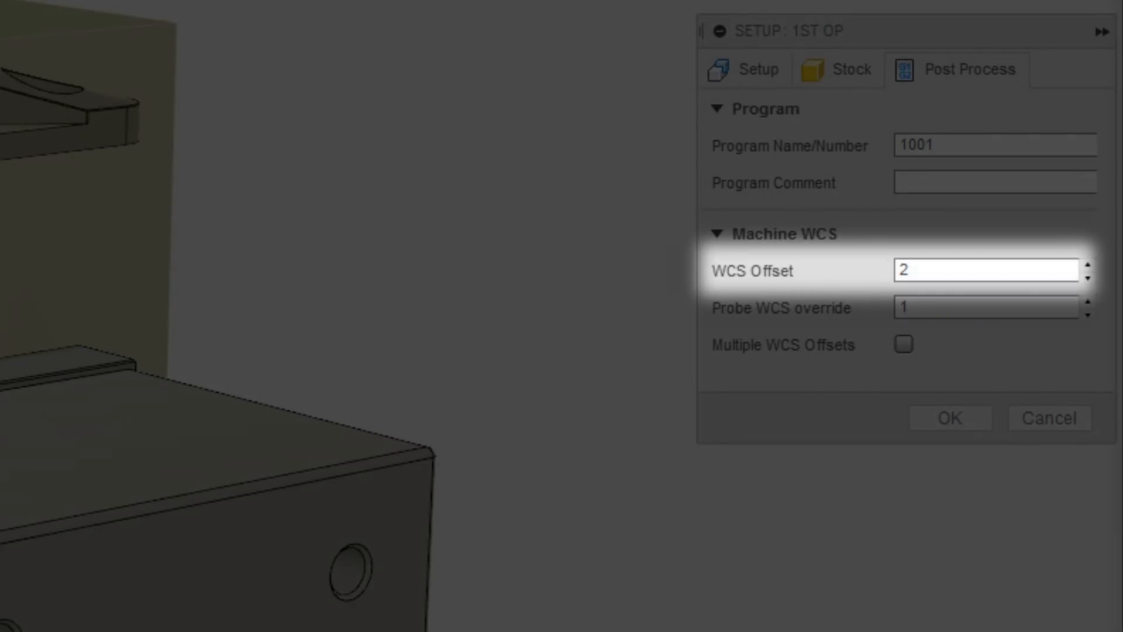
left_click(985, 307)
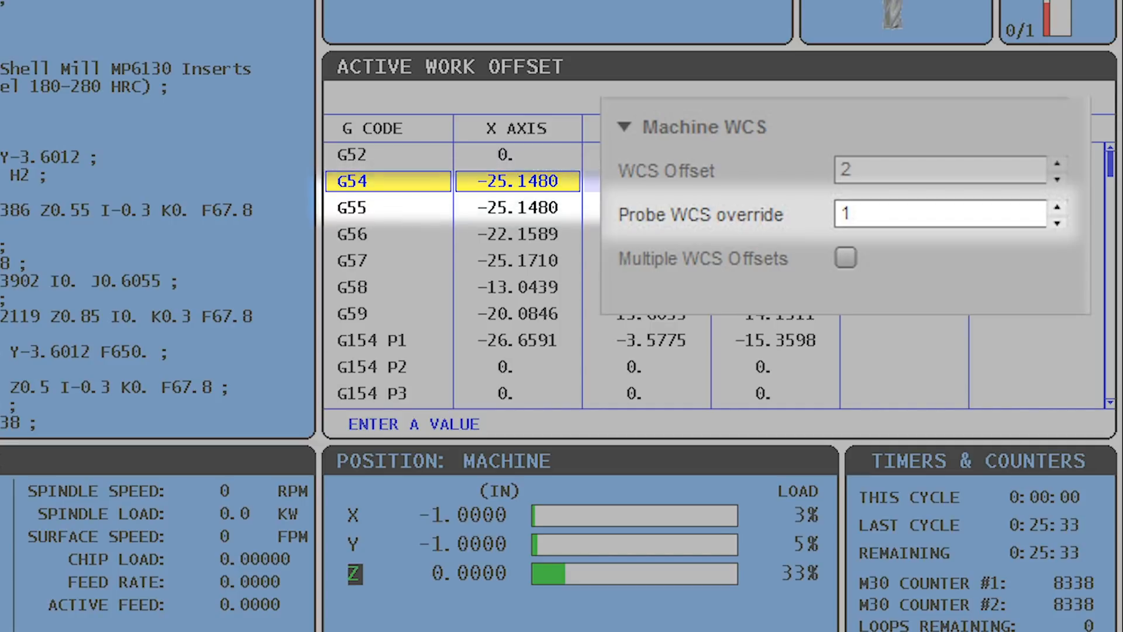
left_click(939, 170)
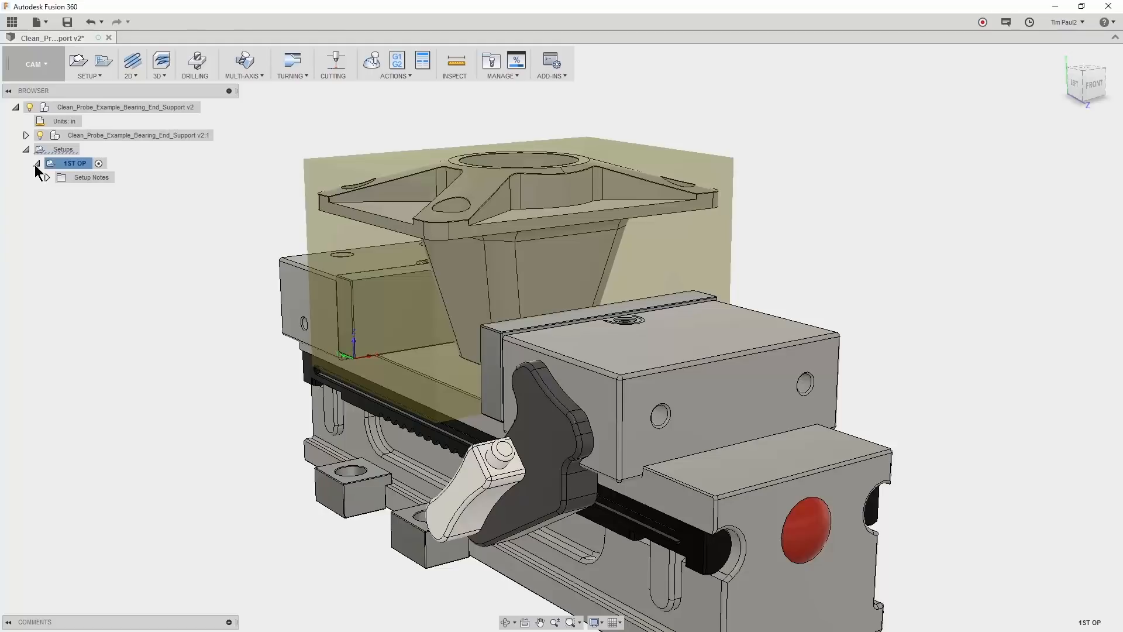
Add a WCS Probe operation to 1ST OP using the #25 Ø0.23622" probe.
left_click(87, 64)
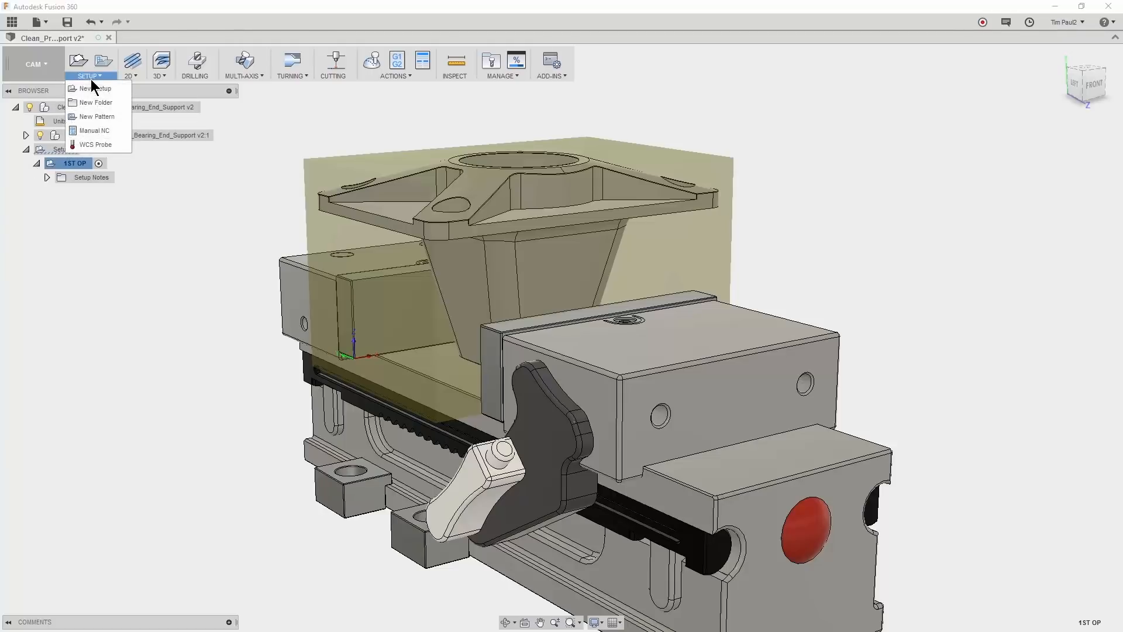
left_click(94, 144)
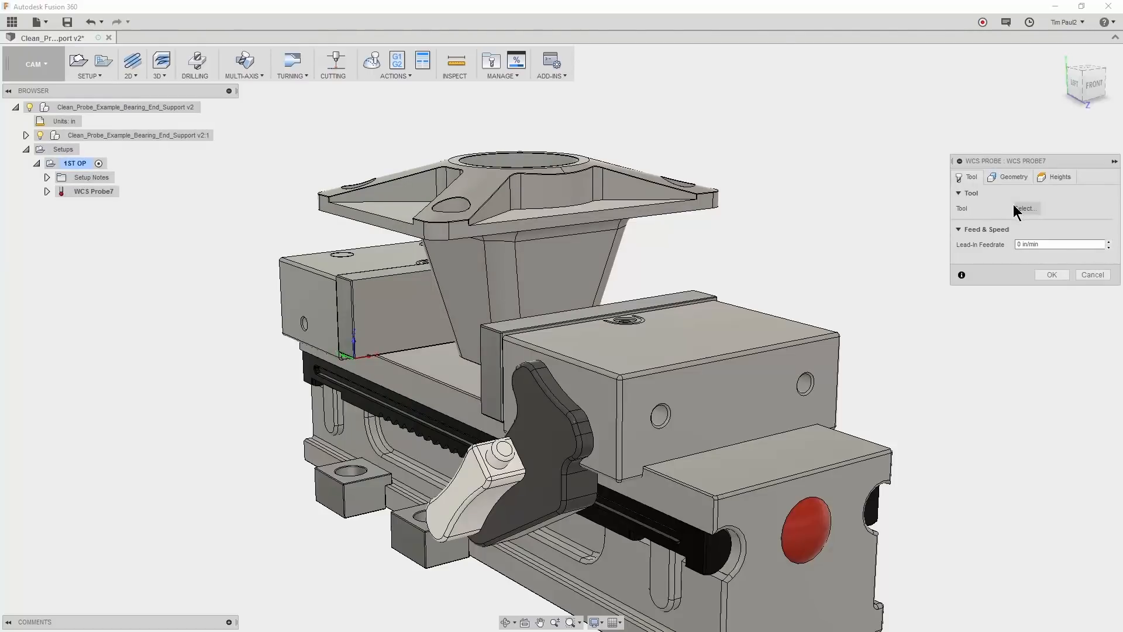
left_click(1025, 208)
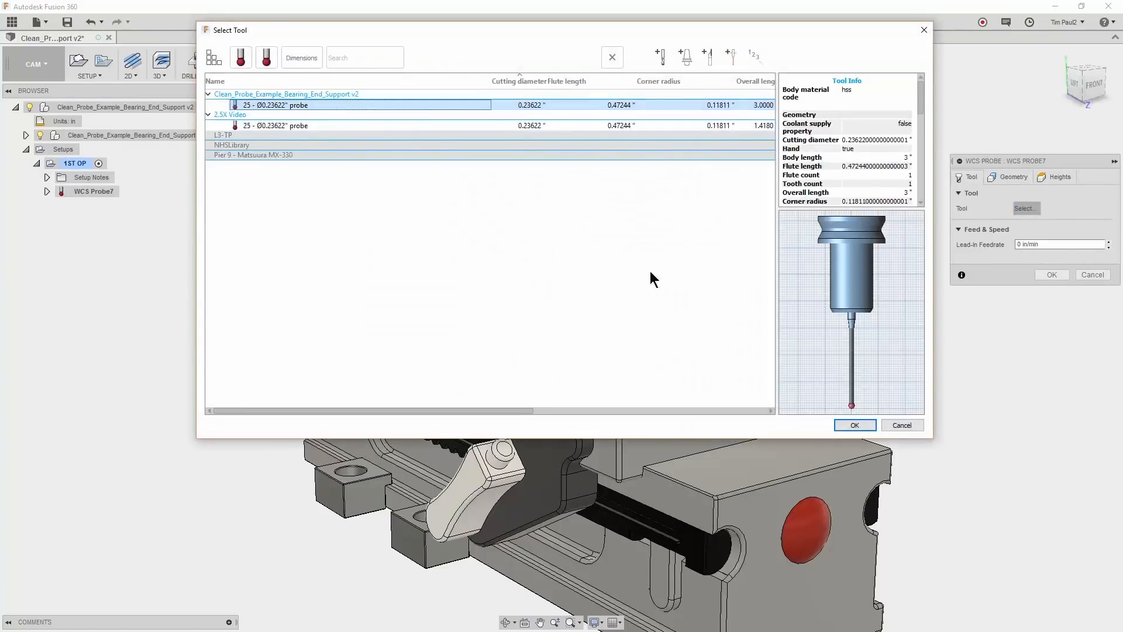
left_click(854, 425)
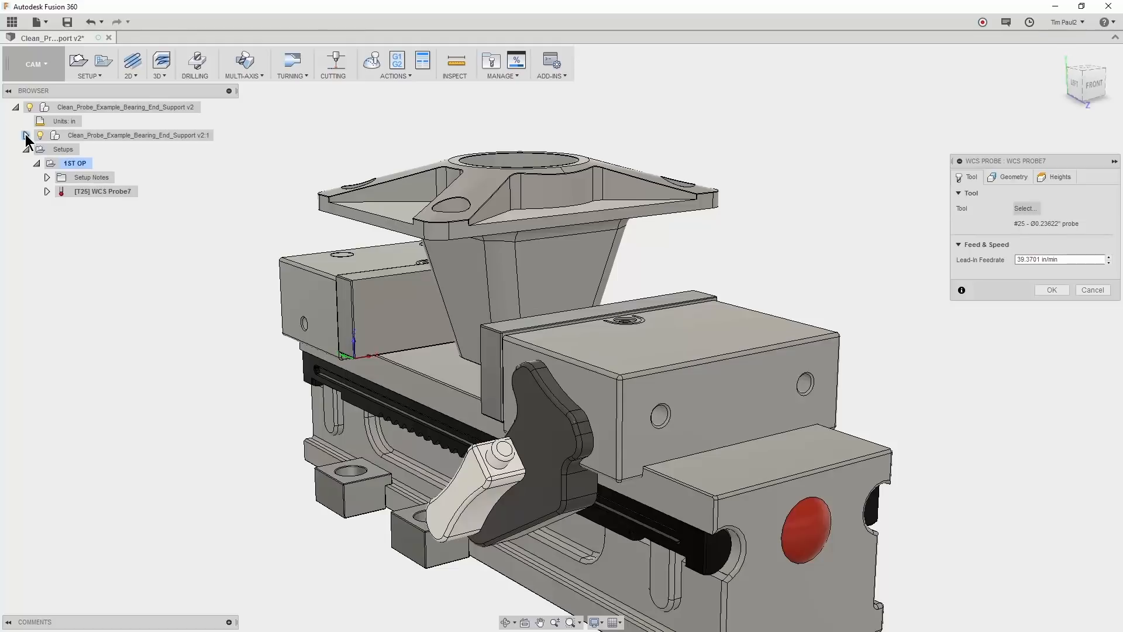
left_click(36, 135)
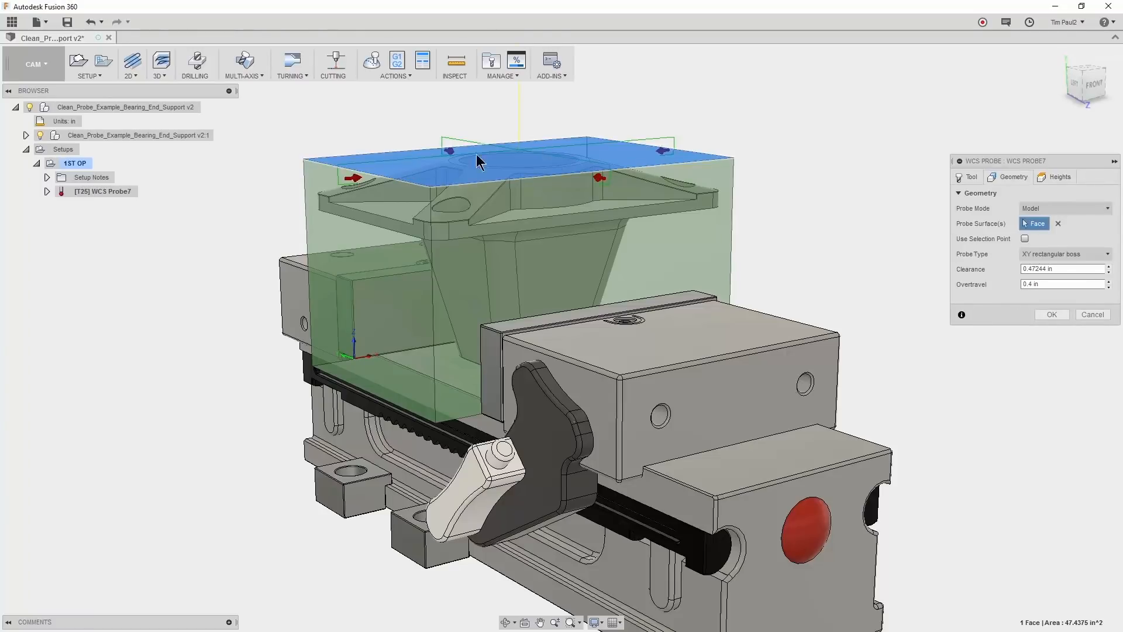
Probe the stock's top face using the XY rectangular boss probe type.
left_click(1064, 253)
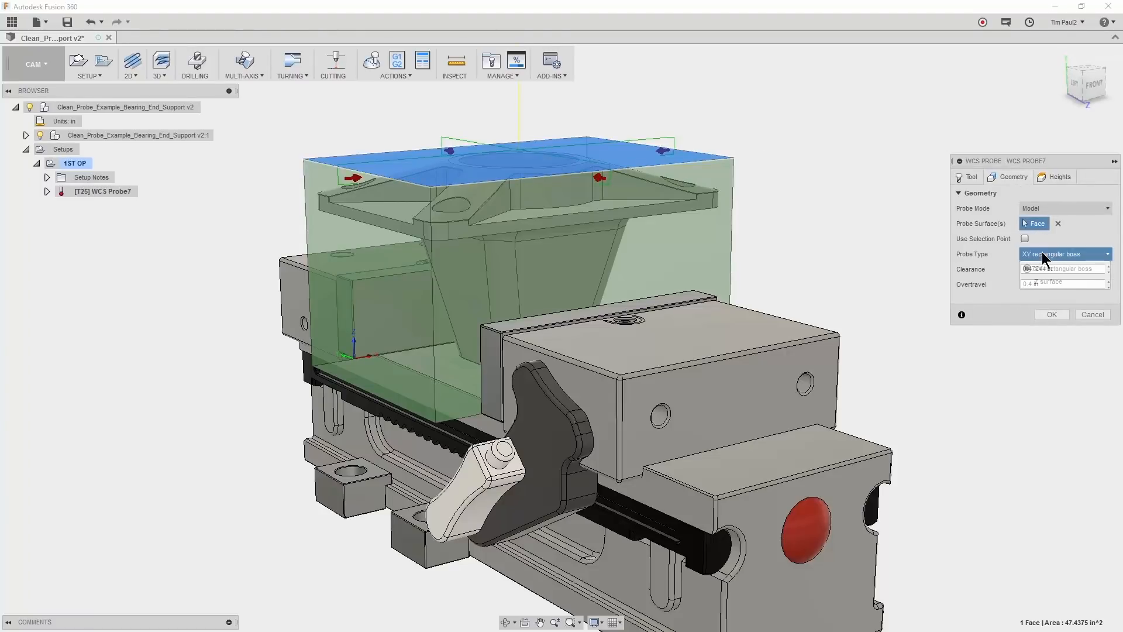
left_click(1063, 253)
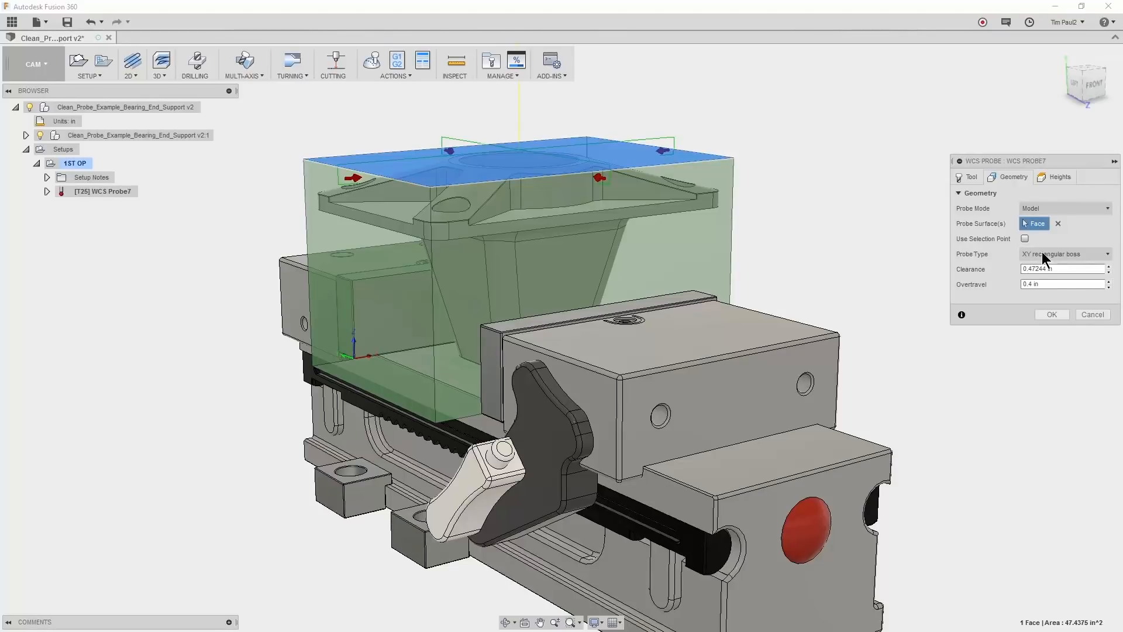
Set the WCS Probe7 clearance to 2 in and overtravel to 2 in.
left_click(1063, 268)
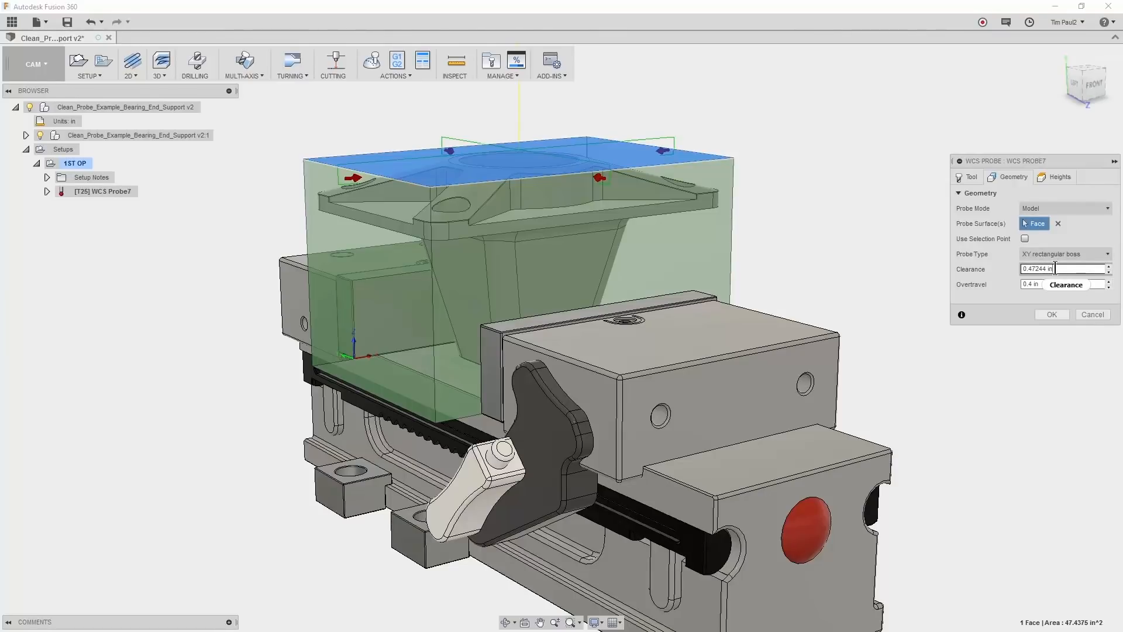
triple_click(1063, 268)
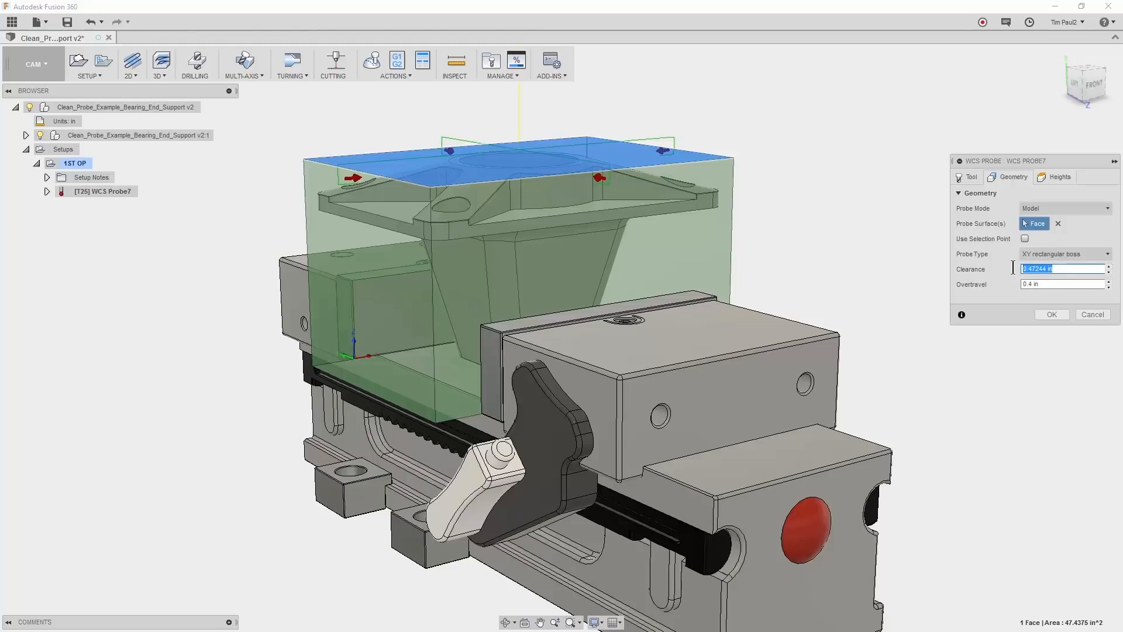
type("2.")
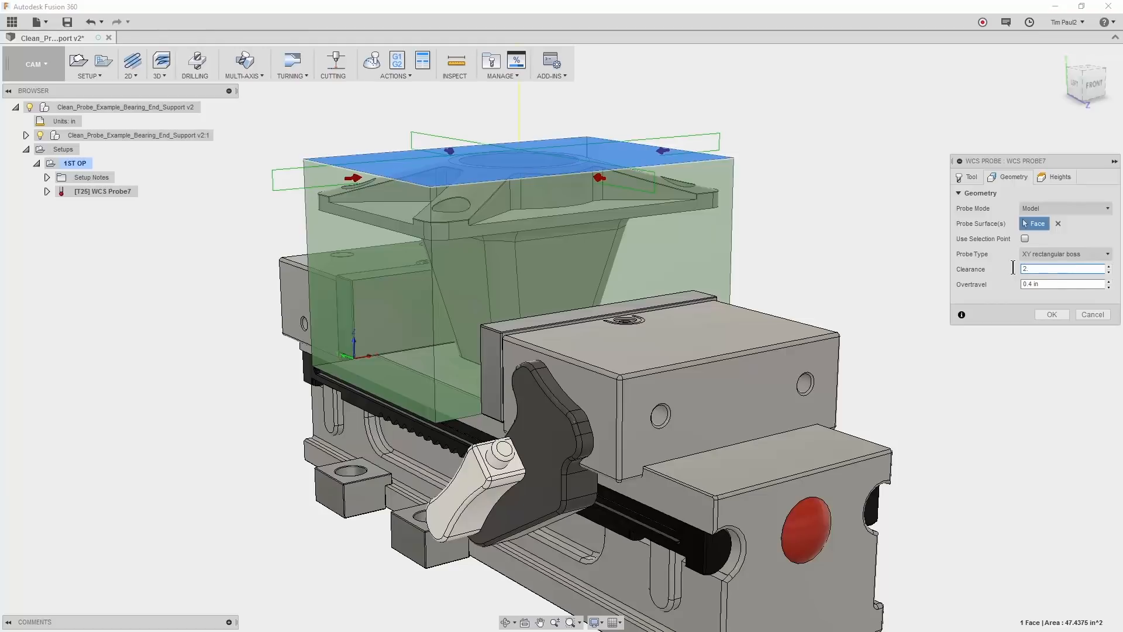
left_click(1064, 283)
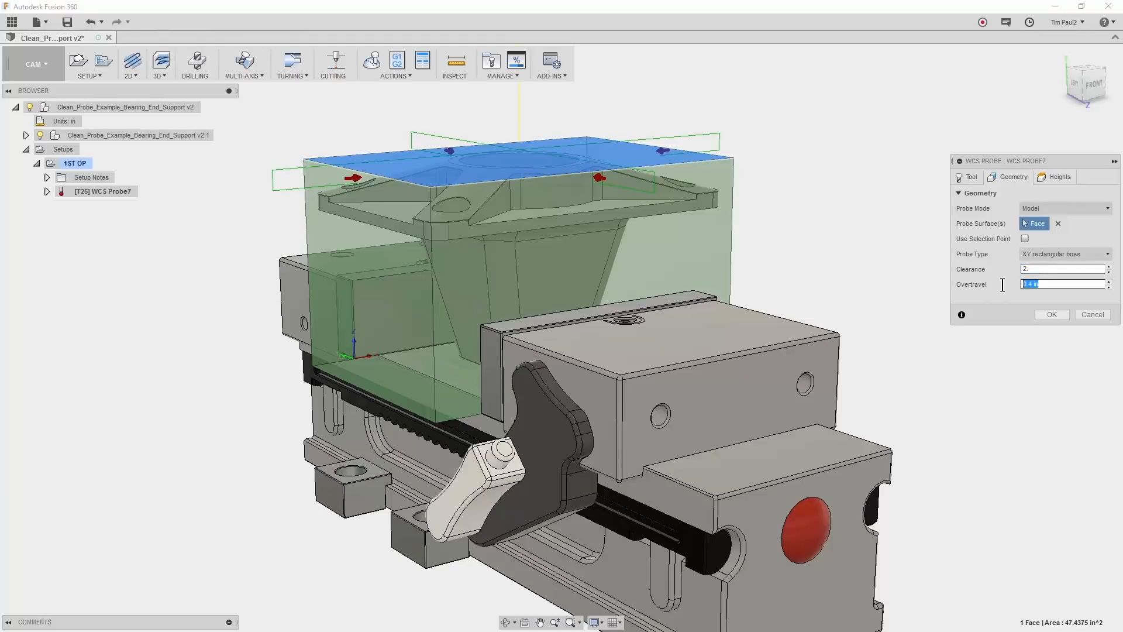
type("2")
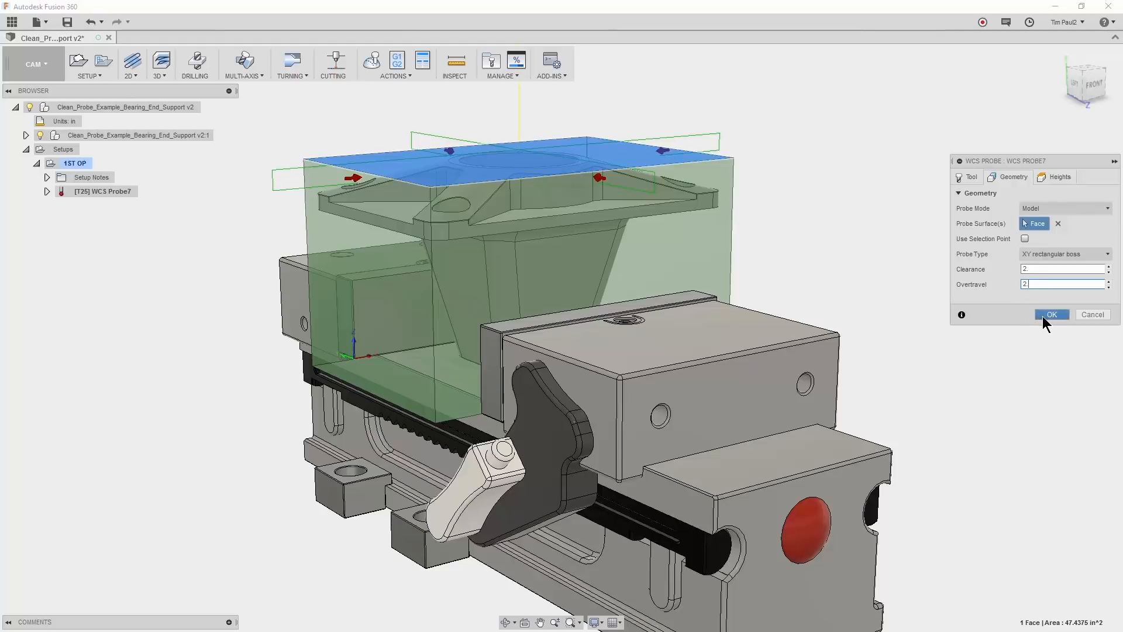
right_click(102, 192)
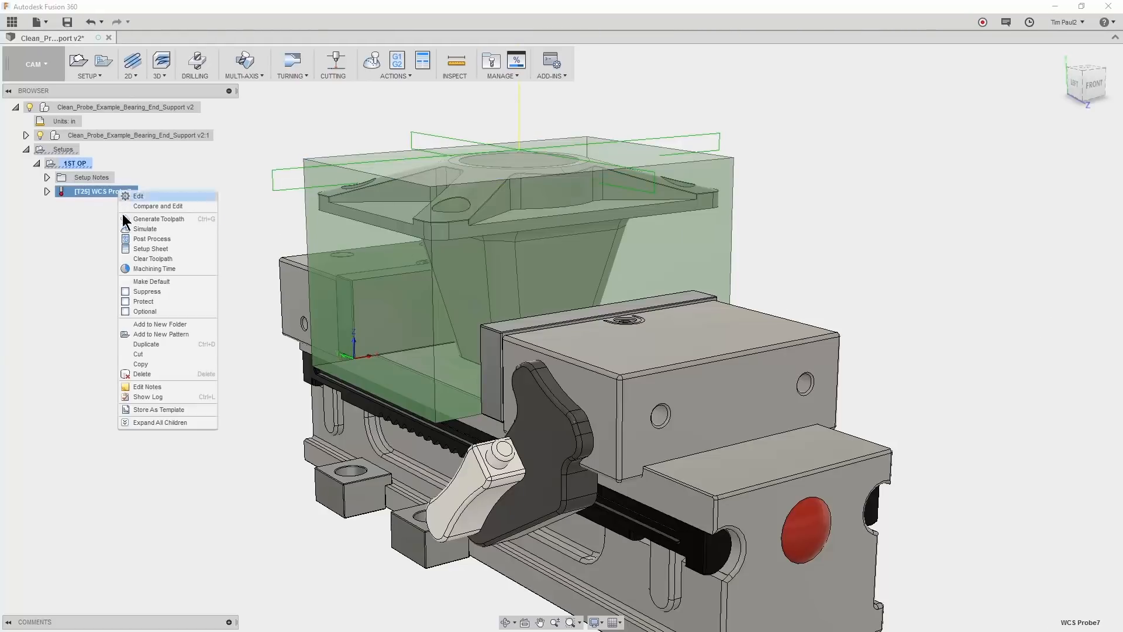
Simulate the WCS Probe7 toolpath and play back the probing motion.
left_click(145, 229)
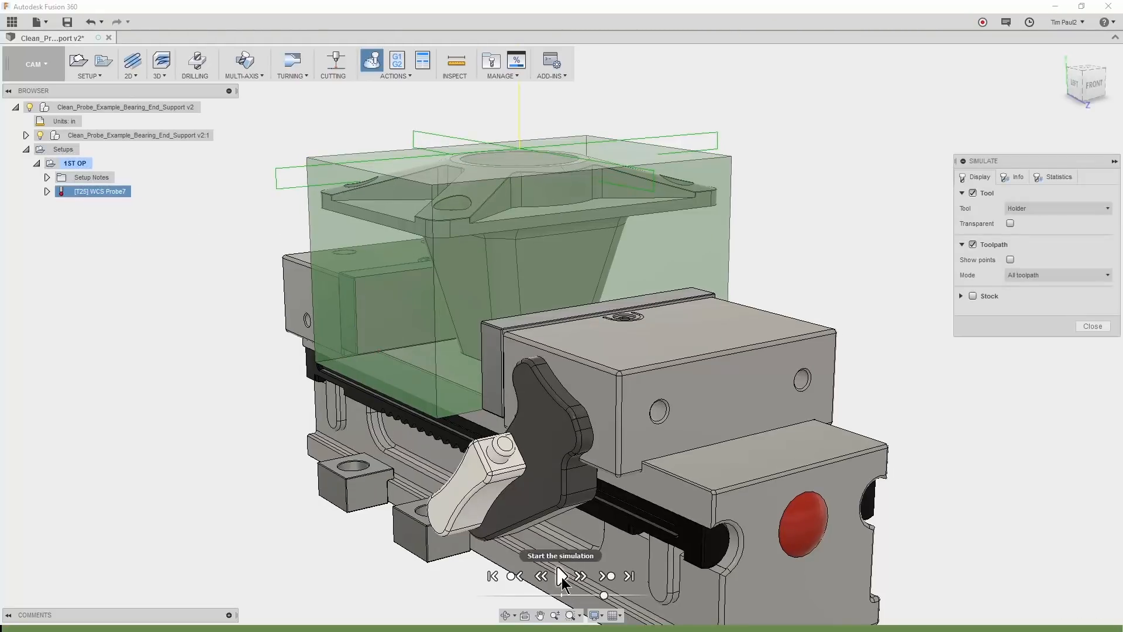
left_click(561, 575)
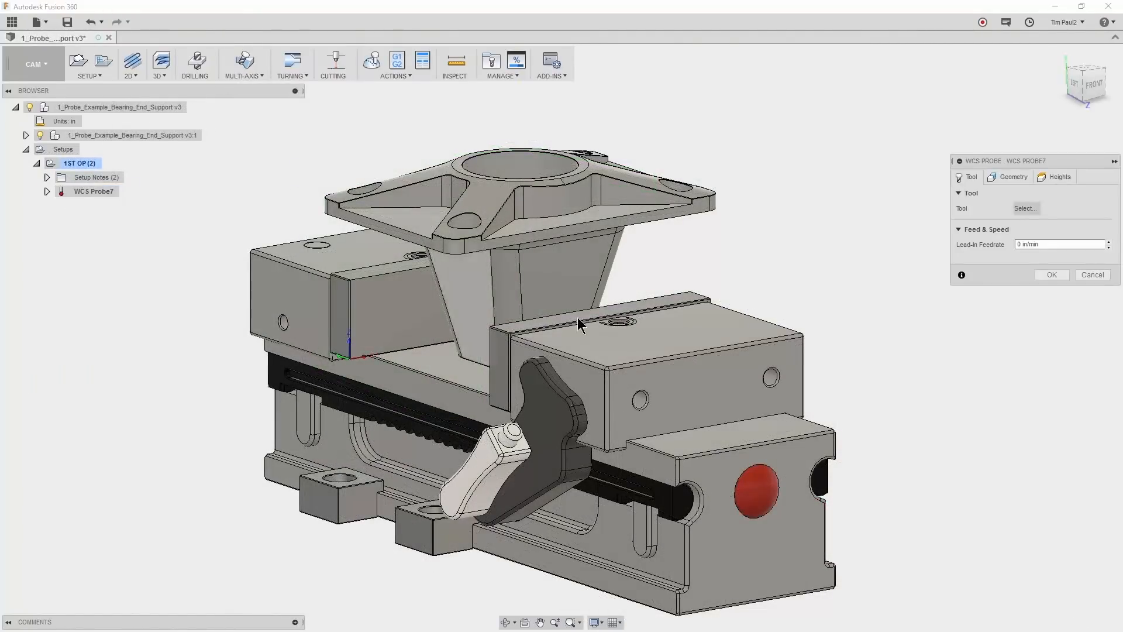
Set the new probe operation's Probe Mode to Stock, probing the top stock face.
left_click(1024, 207)
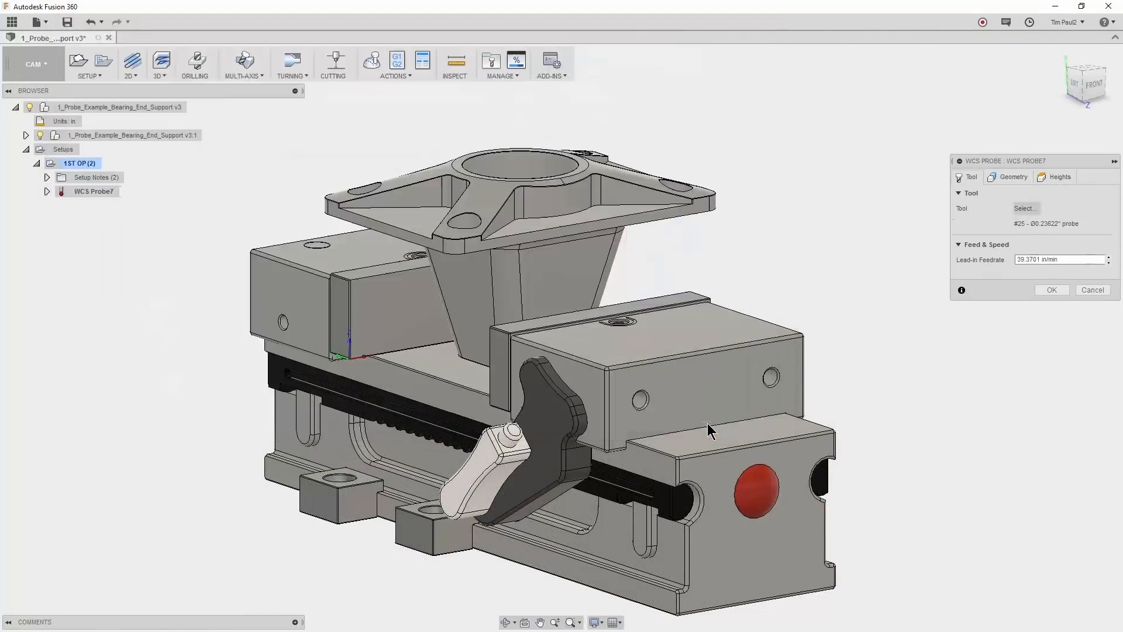
left_click(1012, 177)
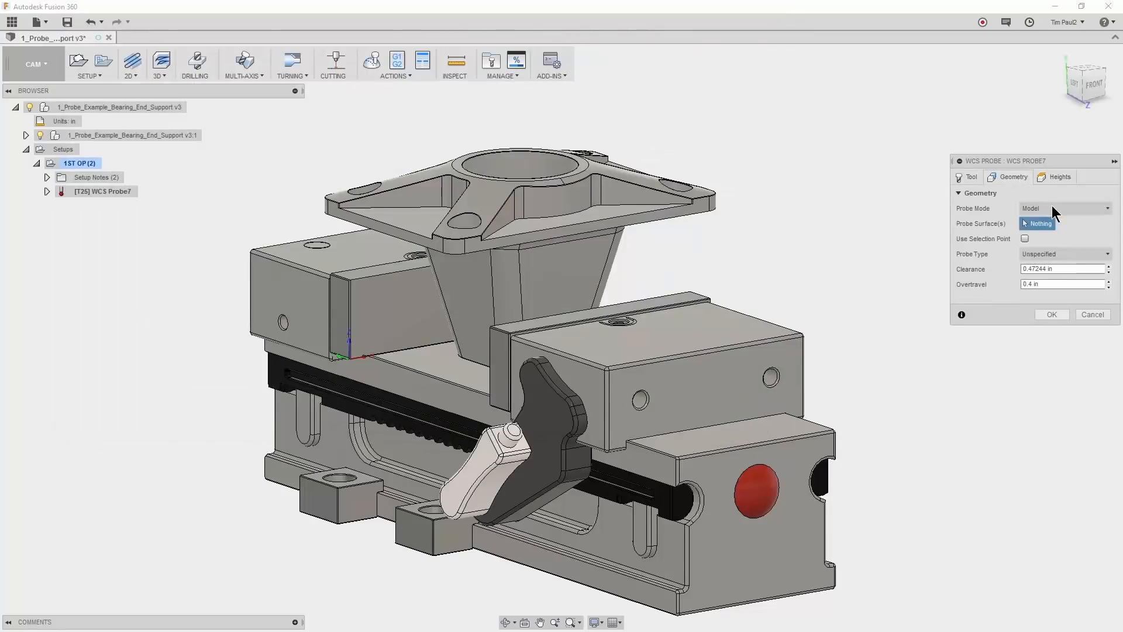
left_click(1063, 208)
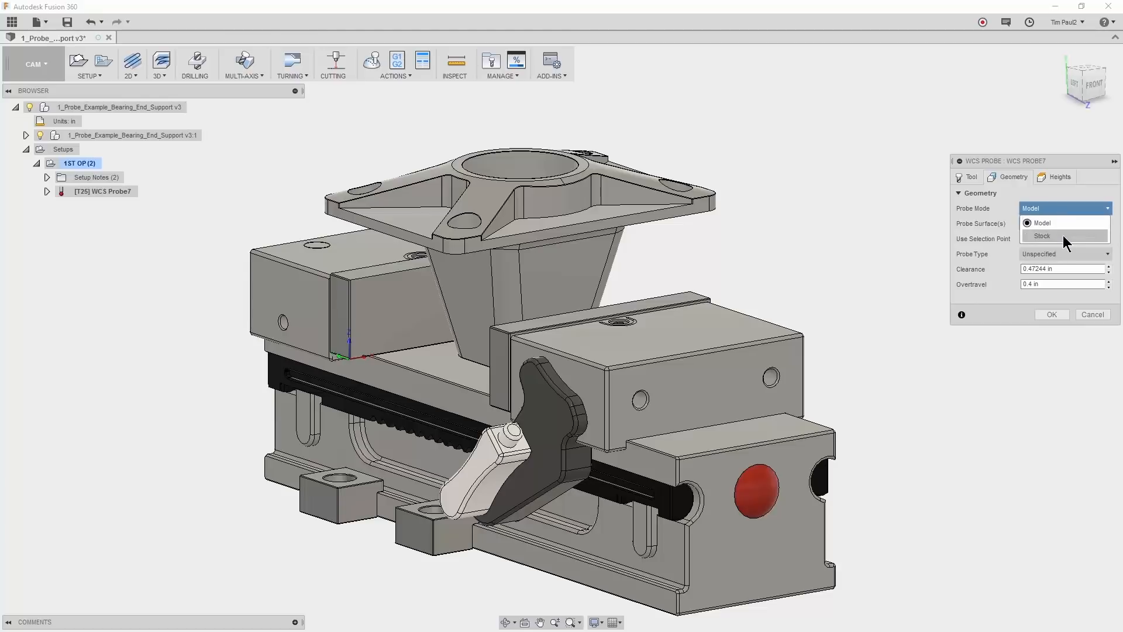
left_click(1042, 236)
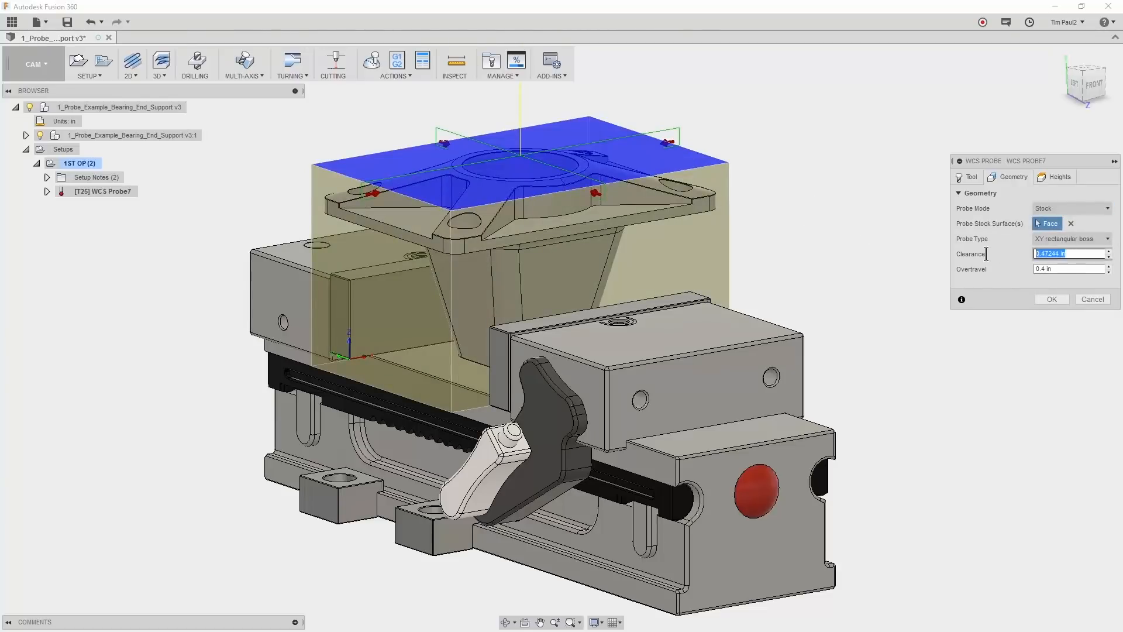